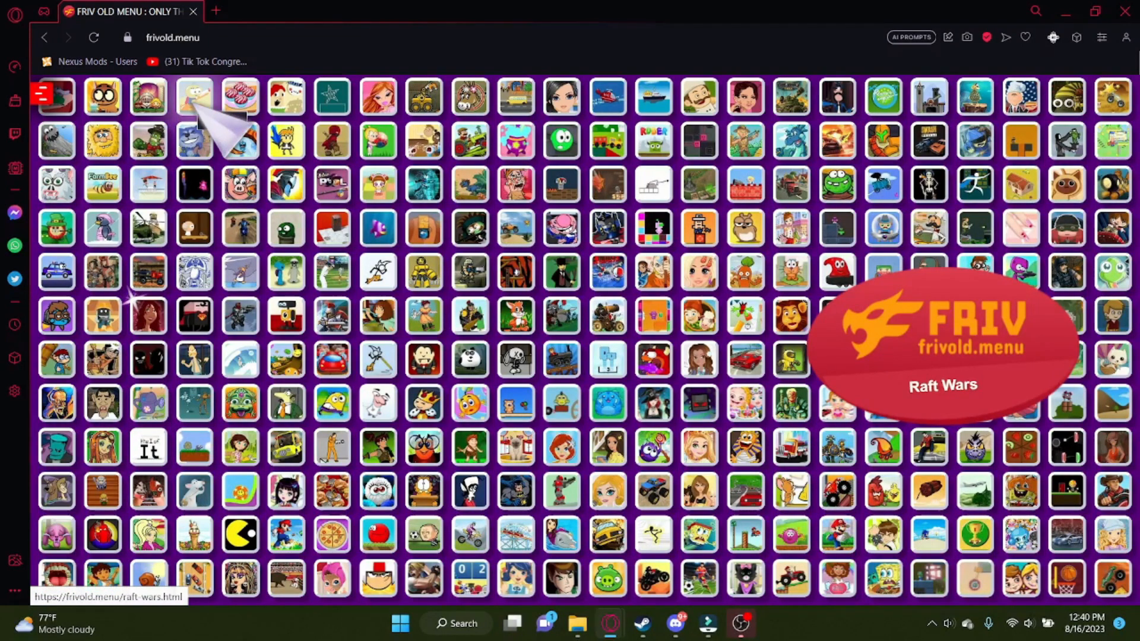
mouse_move(148, 404)
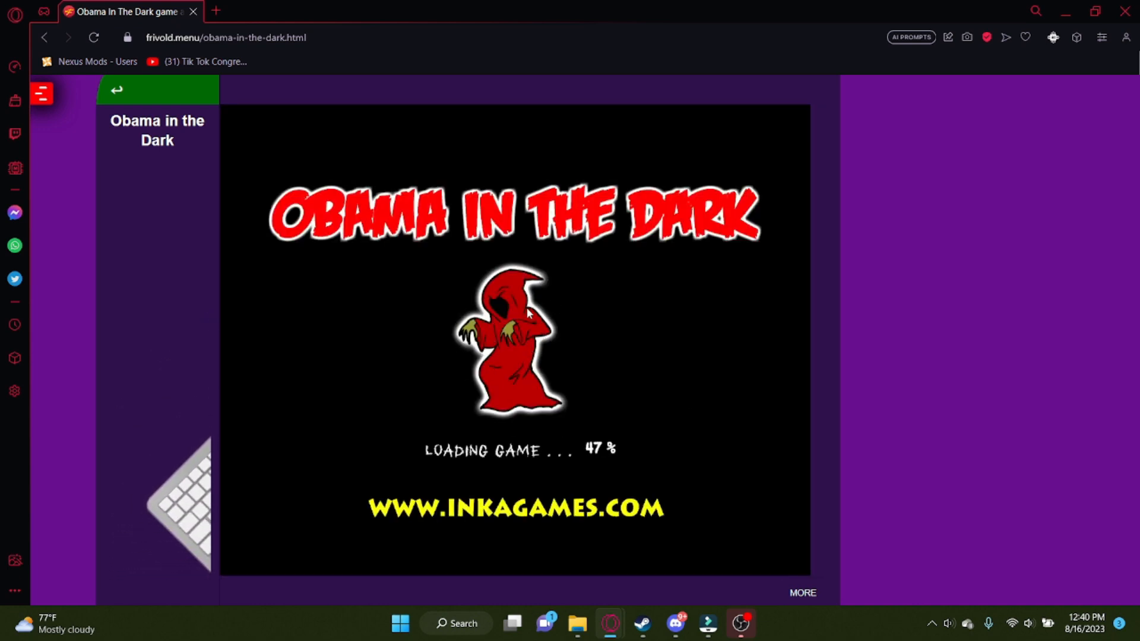
mouse_move(578, 387)
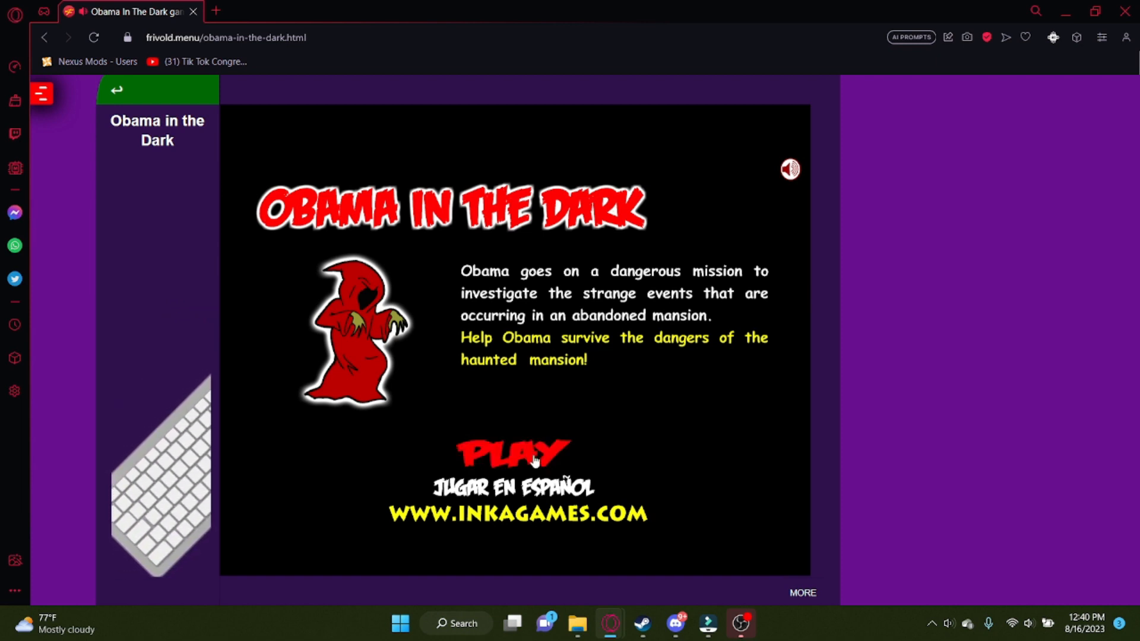
Step: Start Obama in the Dark from its title screen to reach the four mouse-control rules
left_click(513, 450)
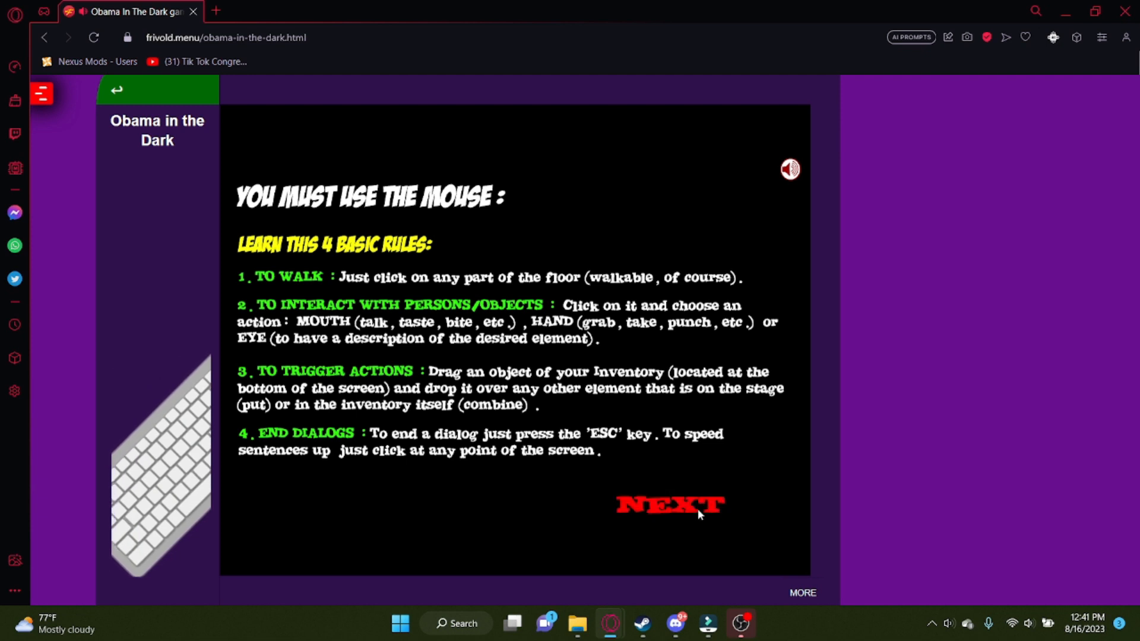
Step: Continue past the mouse-control rules so the setup progress bar begins loading
left_click(668, 504)
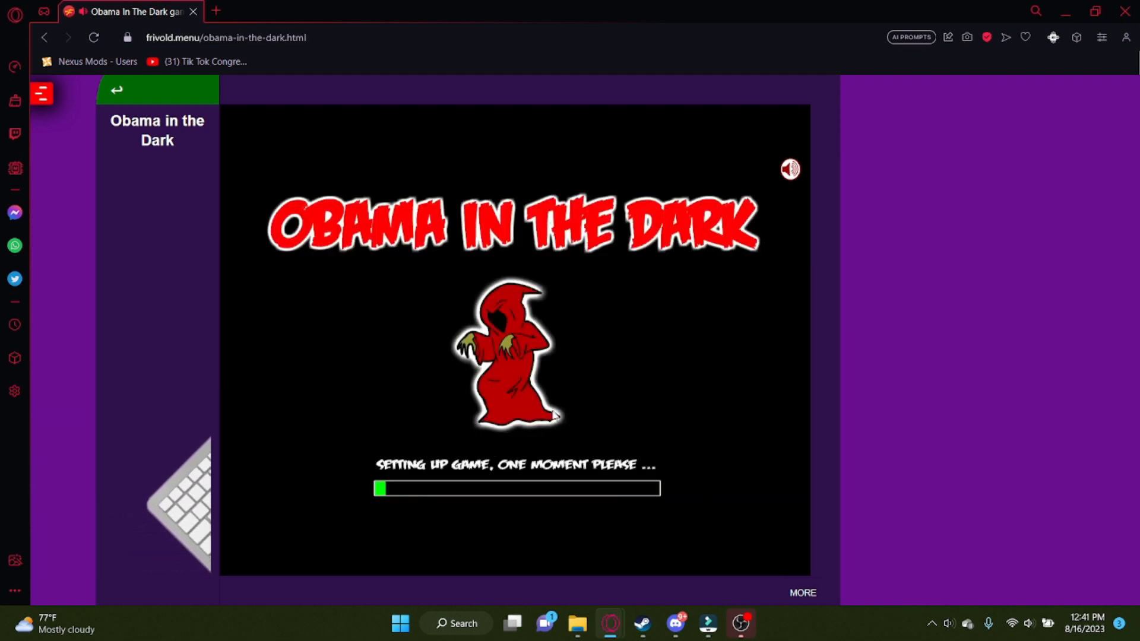
mouse_move(551, 399)
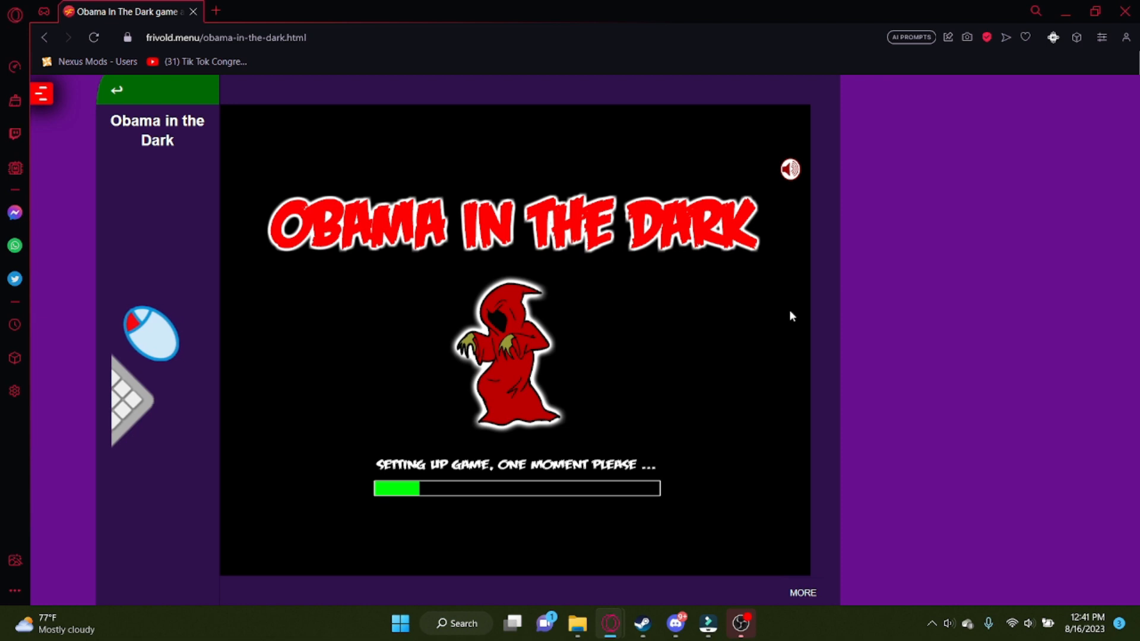
mouse_move(860, 322)
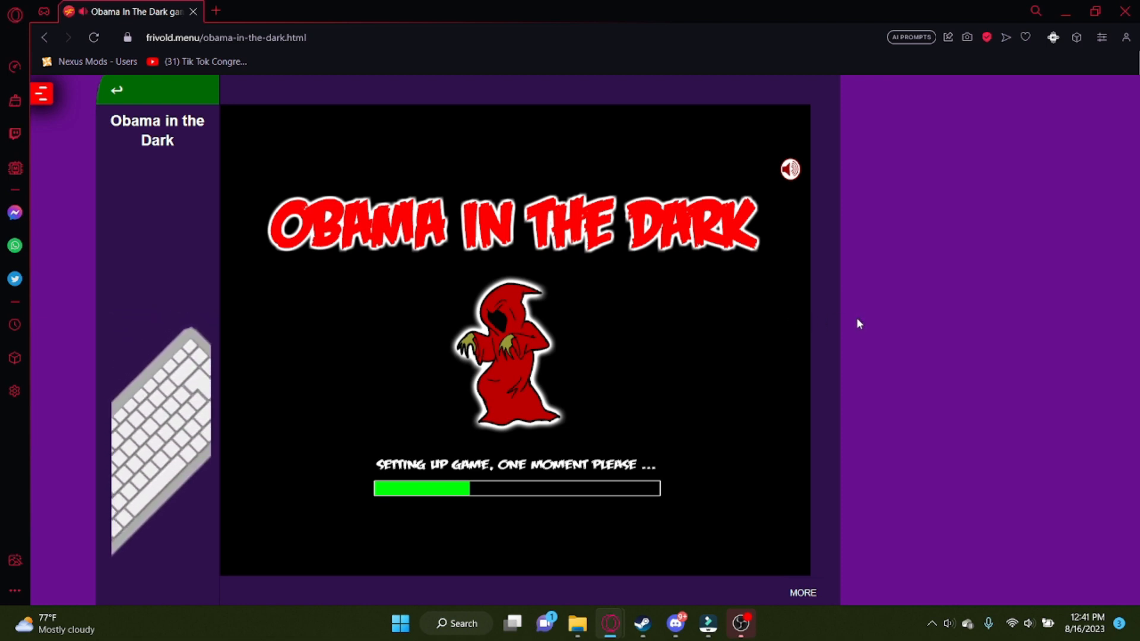
mouse_move(723, 291)
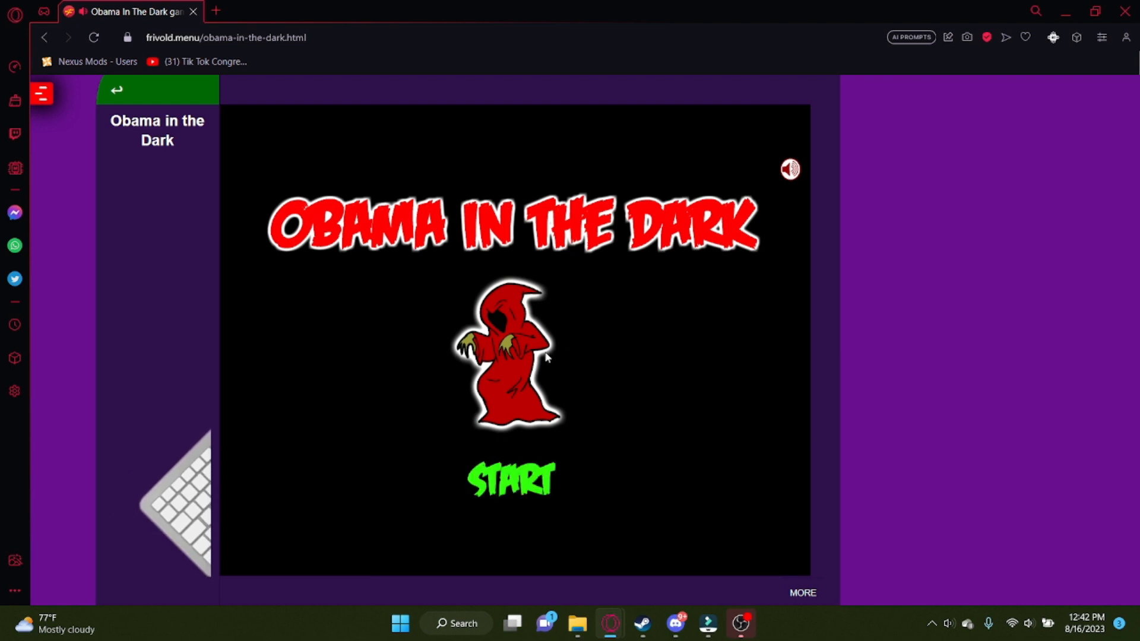
Step: Begin Obama in the Dark so the intro cutscene of Obama at a keyboard plays
left_click(510, 479)
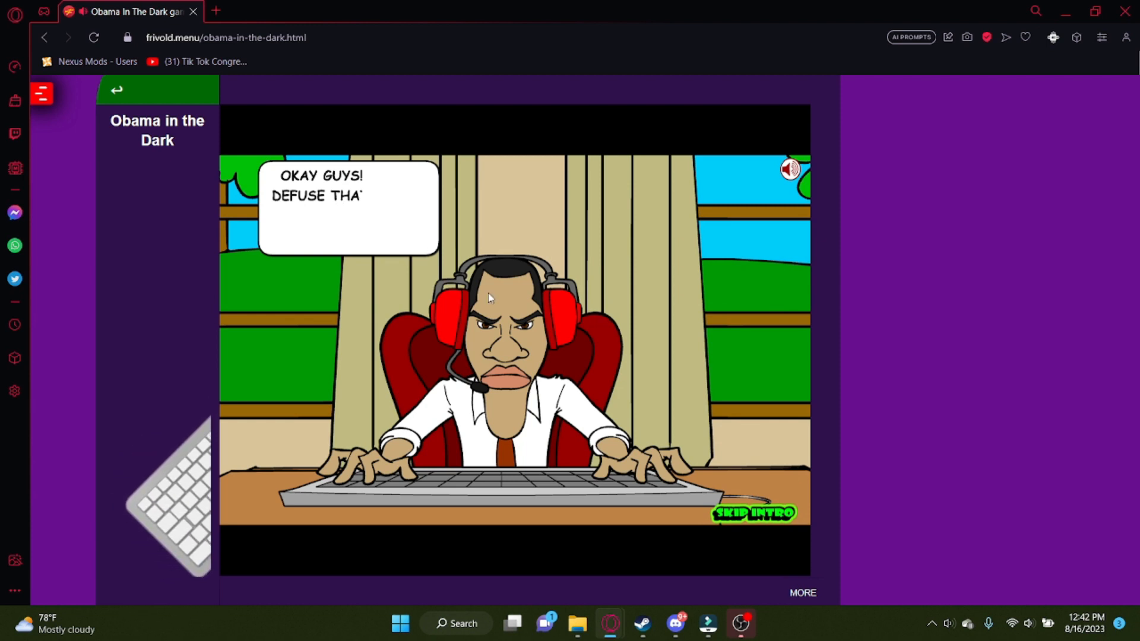
Step: Skip the intro to the mansion gate, restart the game, and return to the rules page
left_click(754, 513)
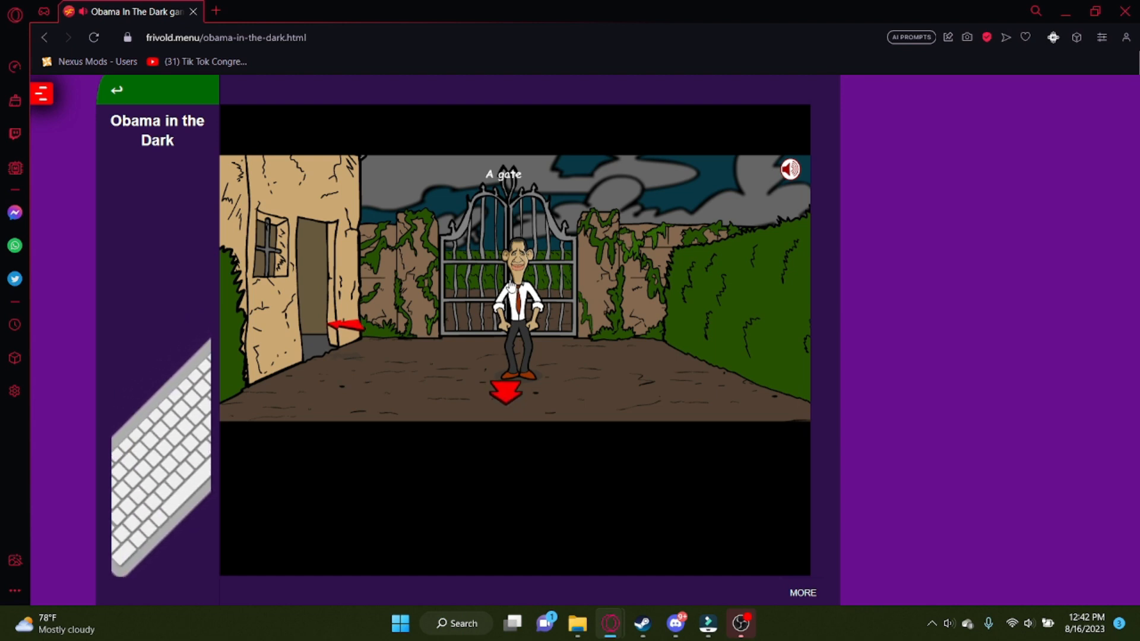
right_click(508, 288)
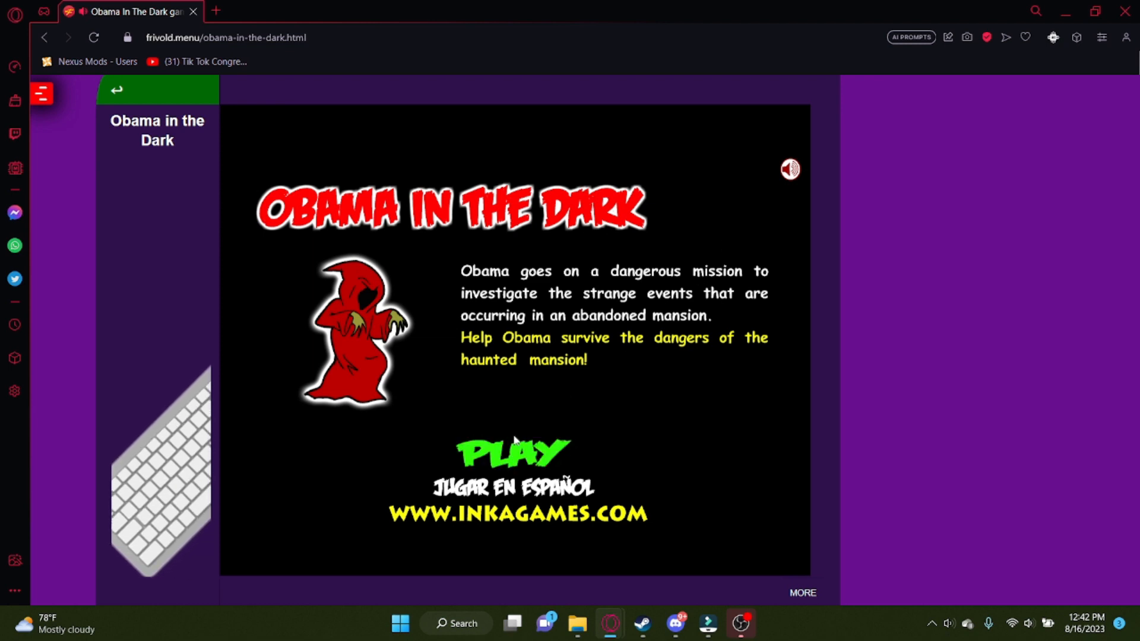
left_click(513, 450)
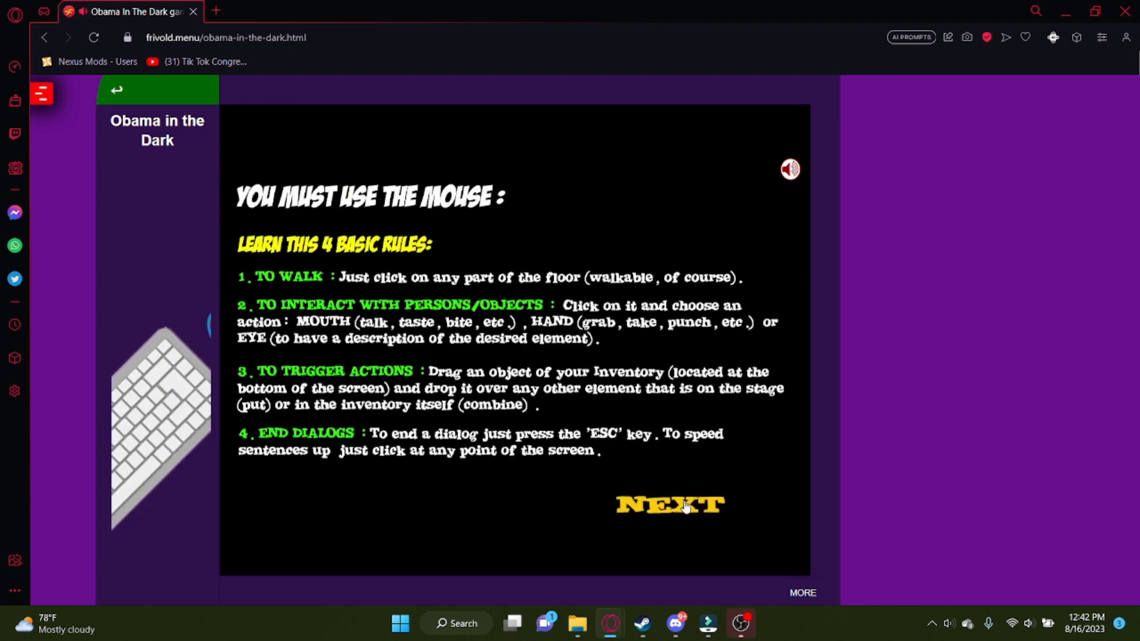
Step: Continue past the mouse-control rules again and let setup finish to the start screen
left_click(669, 504)
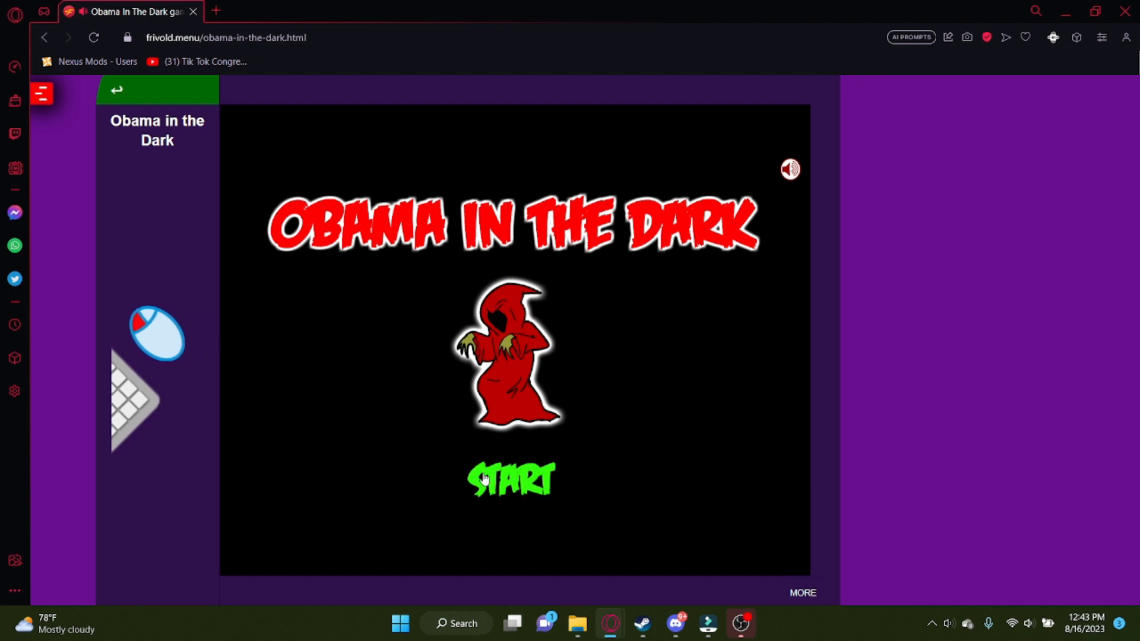
left_click(508, 479)
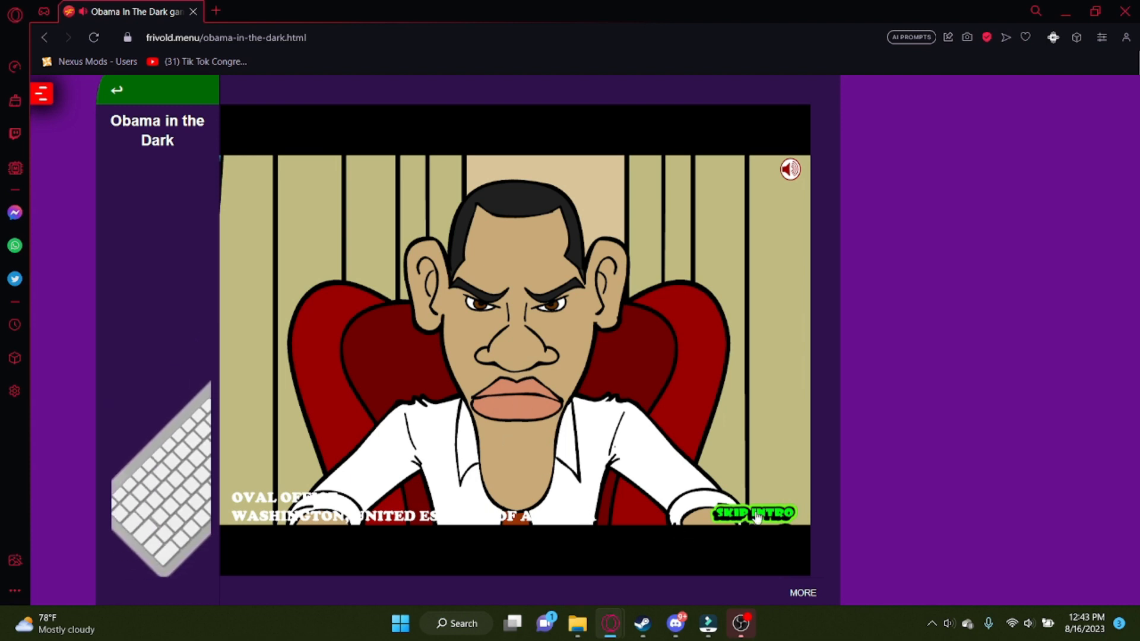
left_click(755, 515)
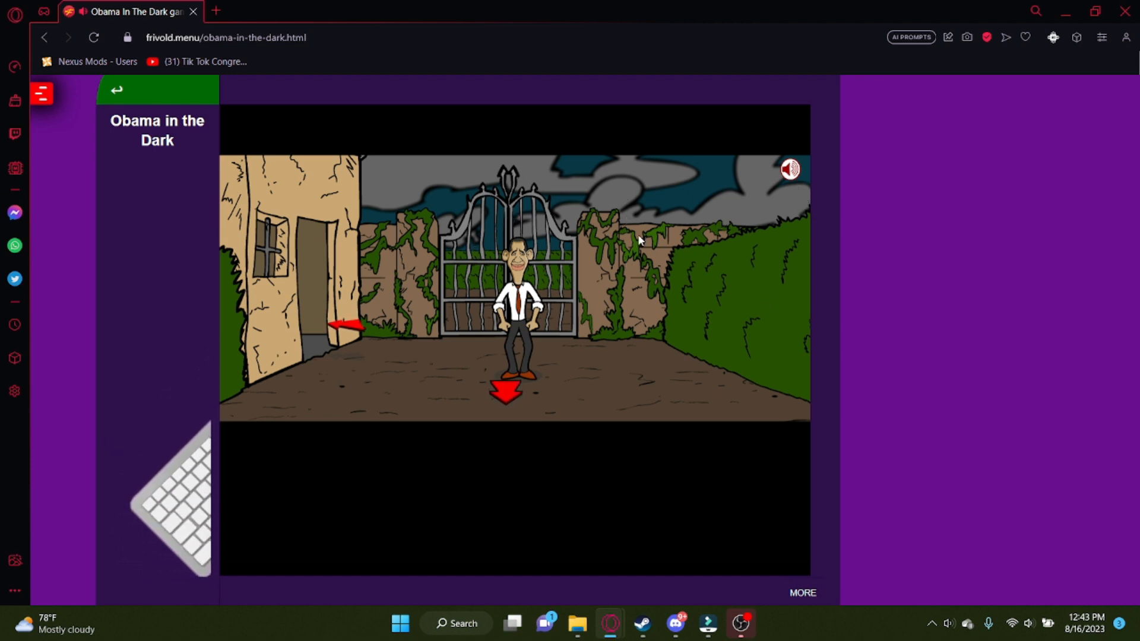
mouse_move(502, 386)
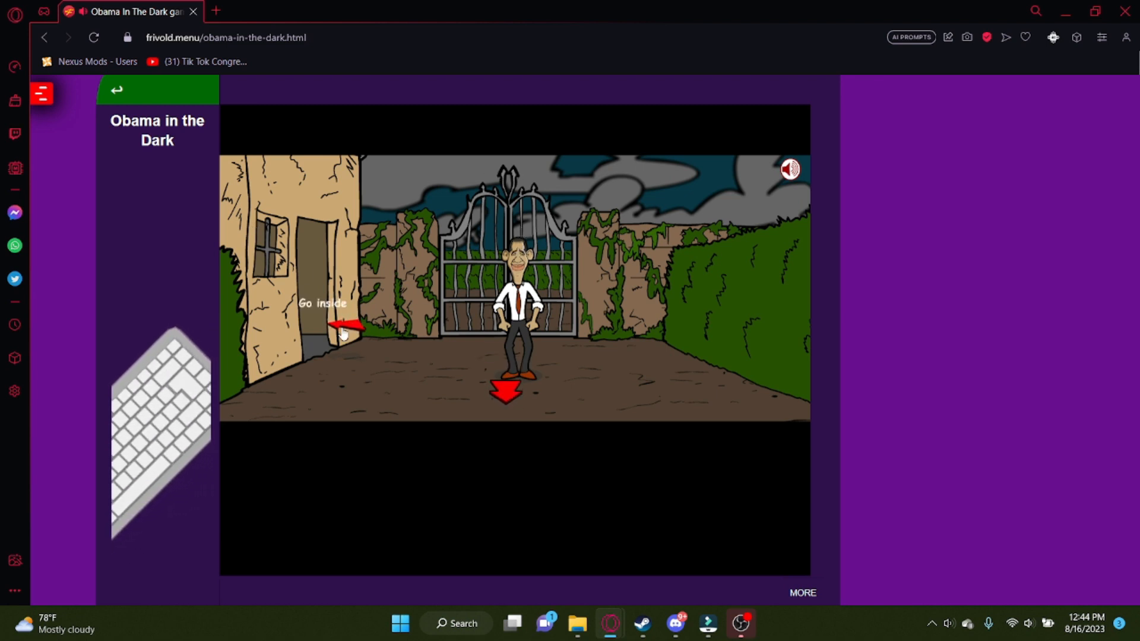
mouse_move(283, 329)
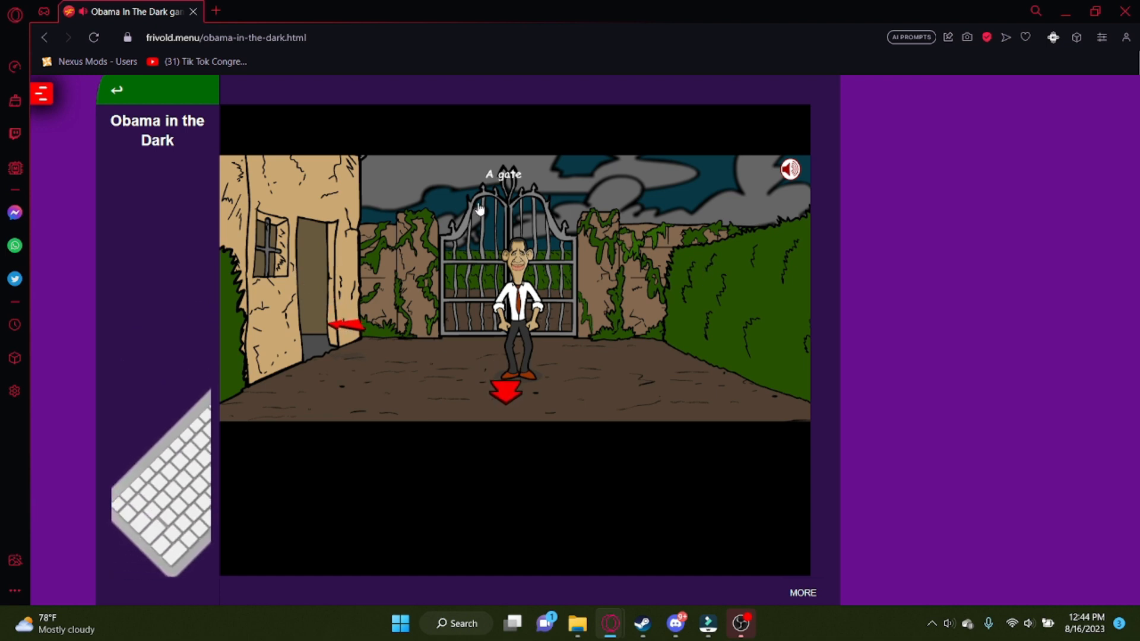
mouse_move(469, 246)
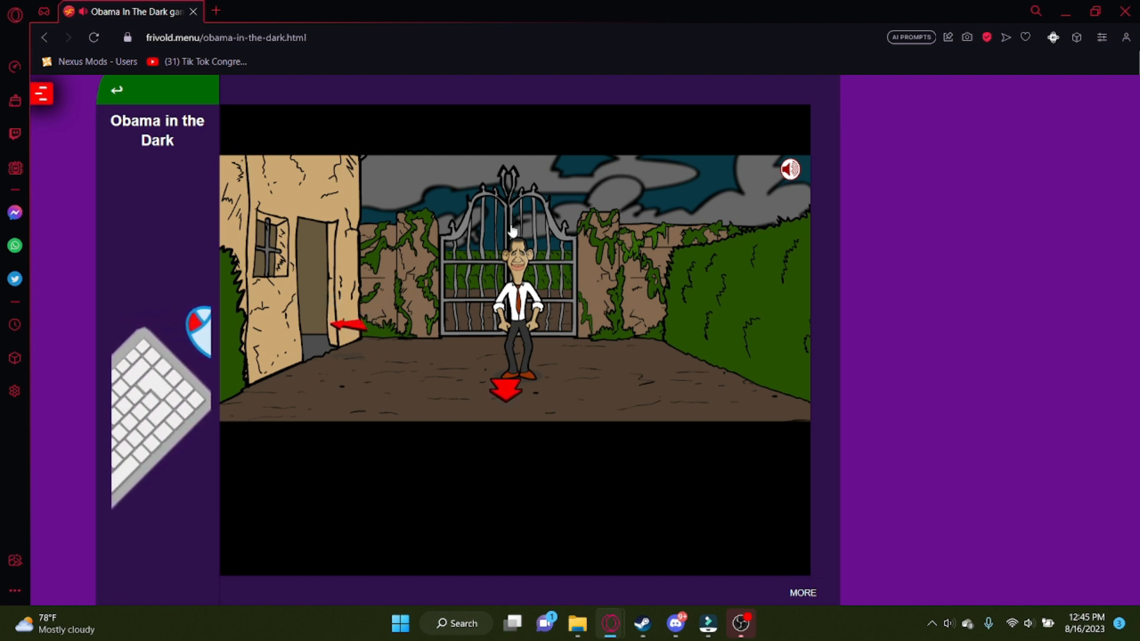
mouse_move(508, 393)
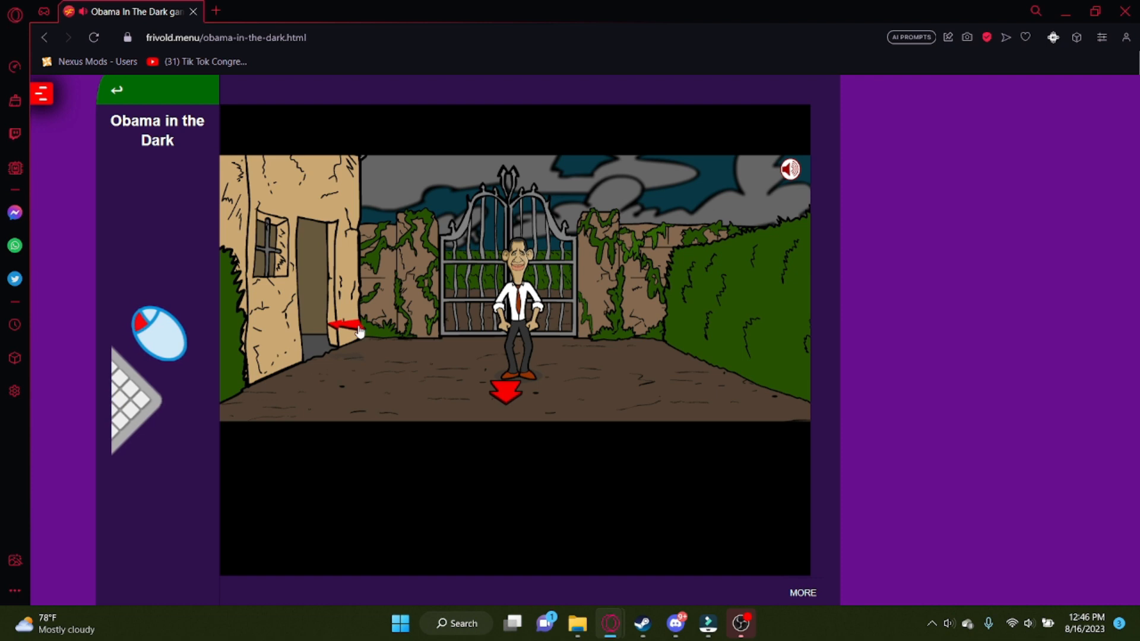
mouse_move(507, 384)
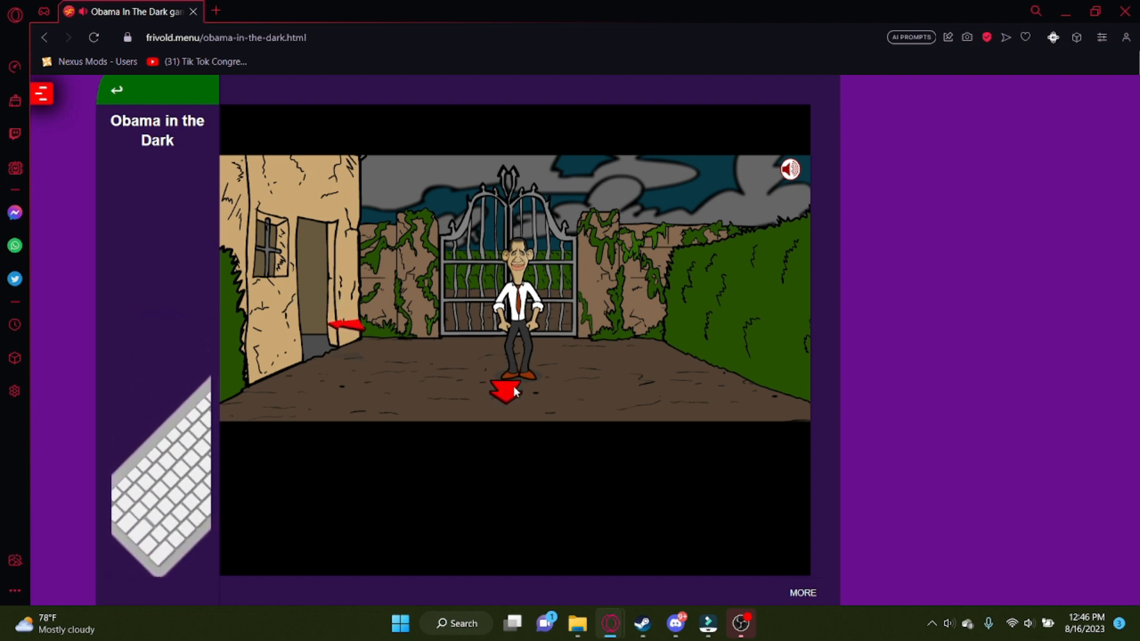
mouse_move(794, 181)
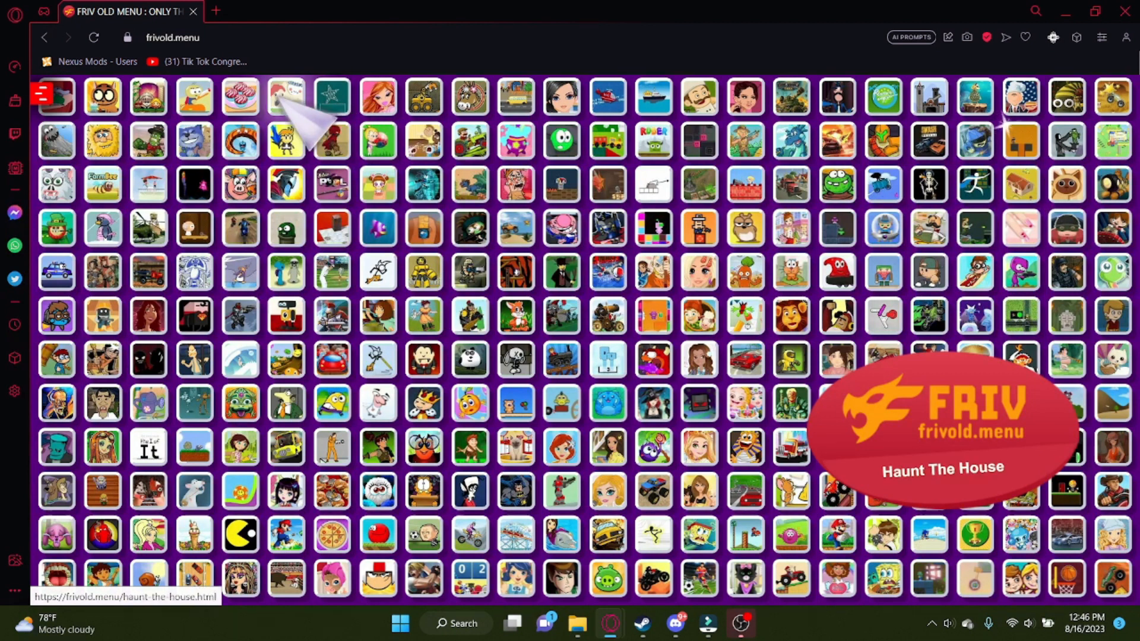
Step: Open the Haunt The House game page from the frivold.menu game grid
left_click(285, 97)
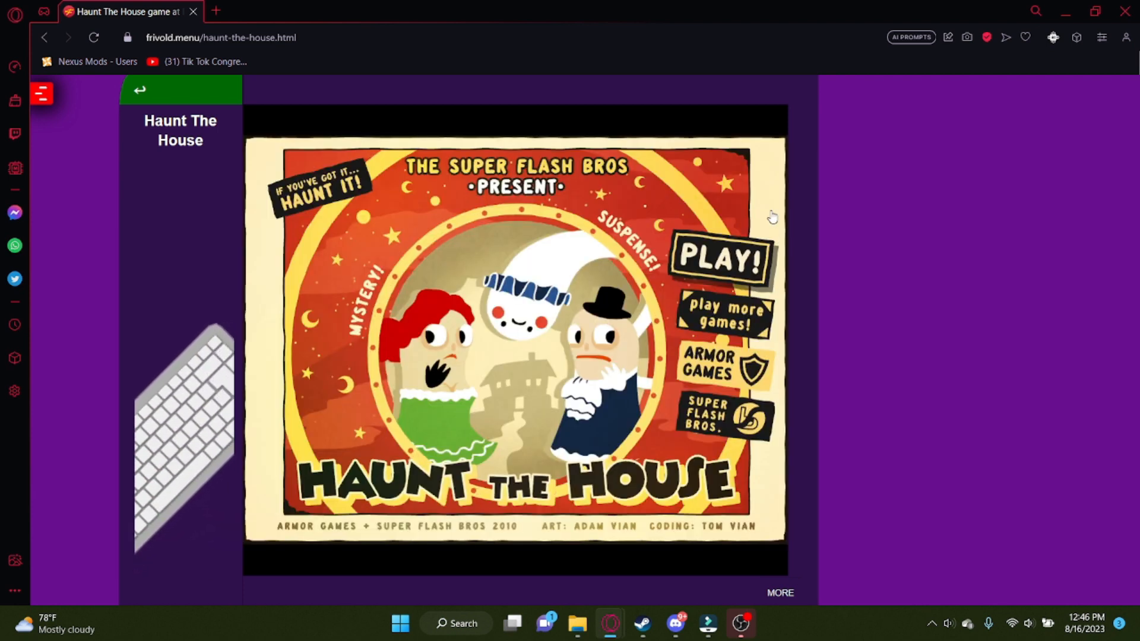
Step: Start Haunt The House from its title screen so the opening credits play
left_click(718, 261)
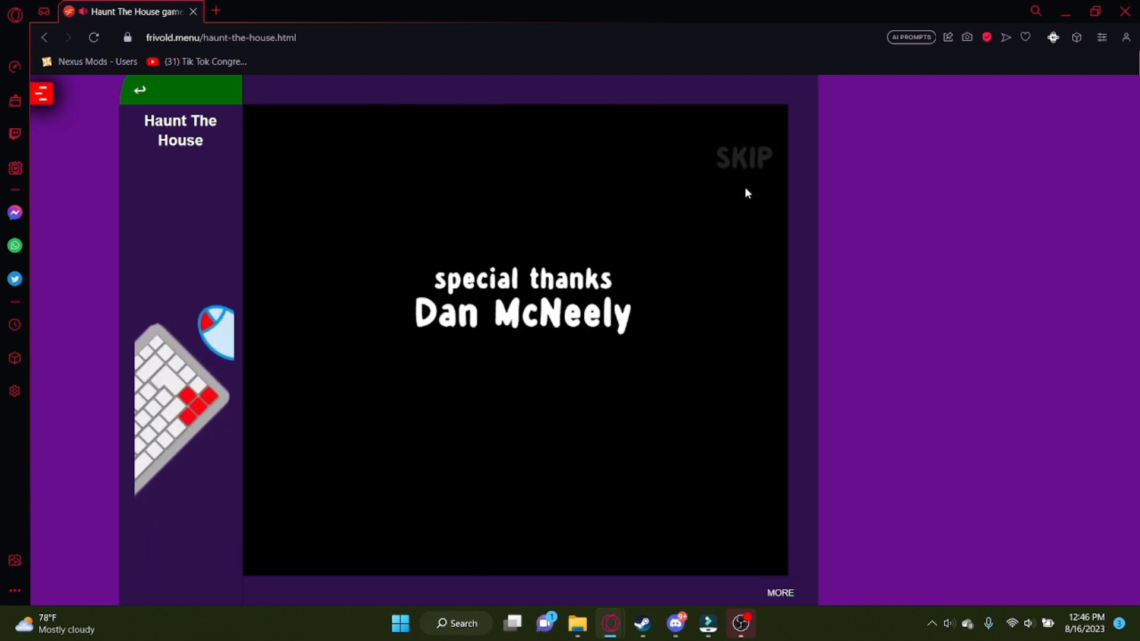
Step: Skip the credits and step through the tutorial about scaring 30 party-goers and panicking guests
left_click(741, 157)
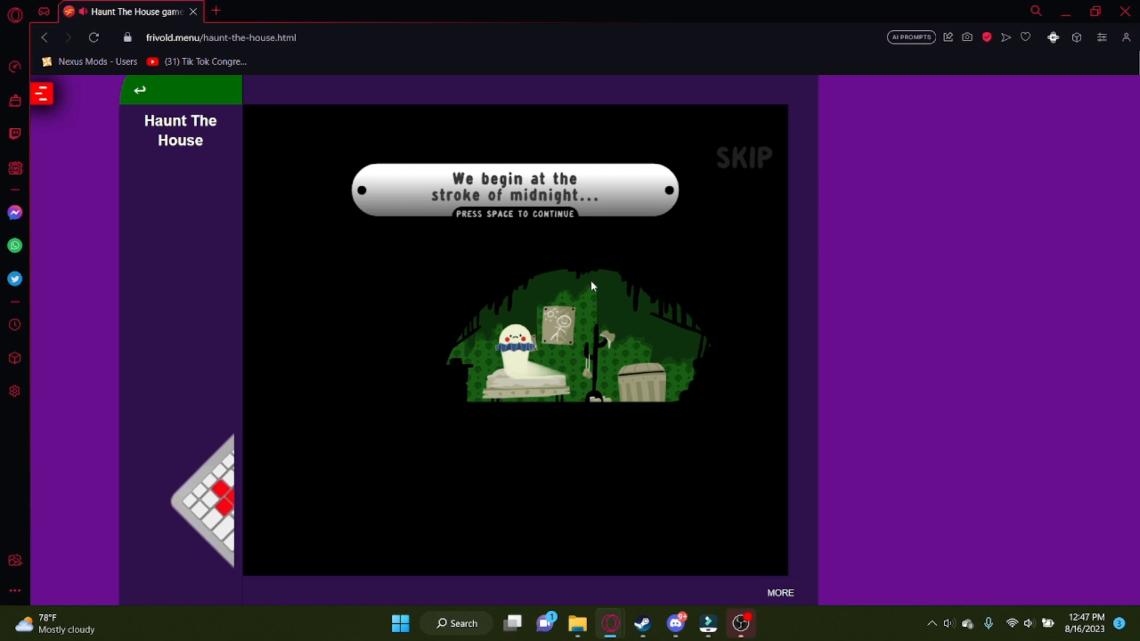
key("space")
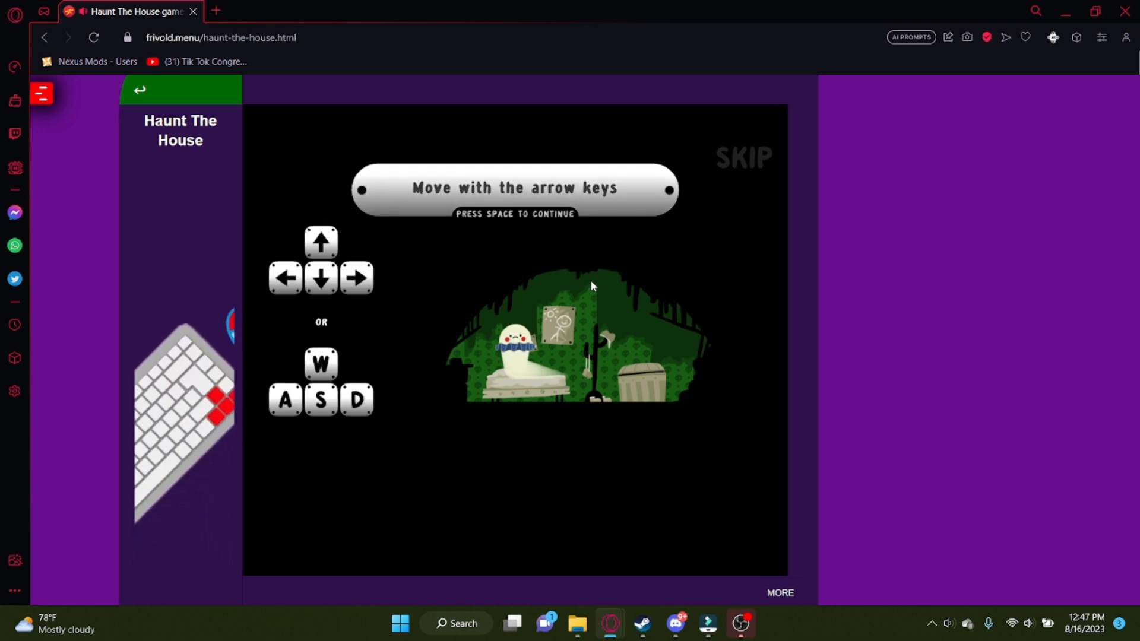
key("space")
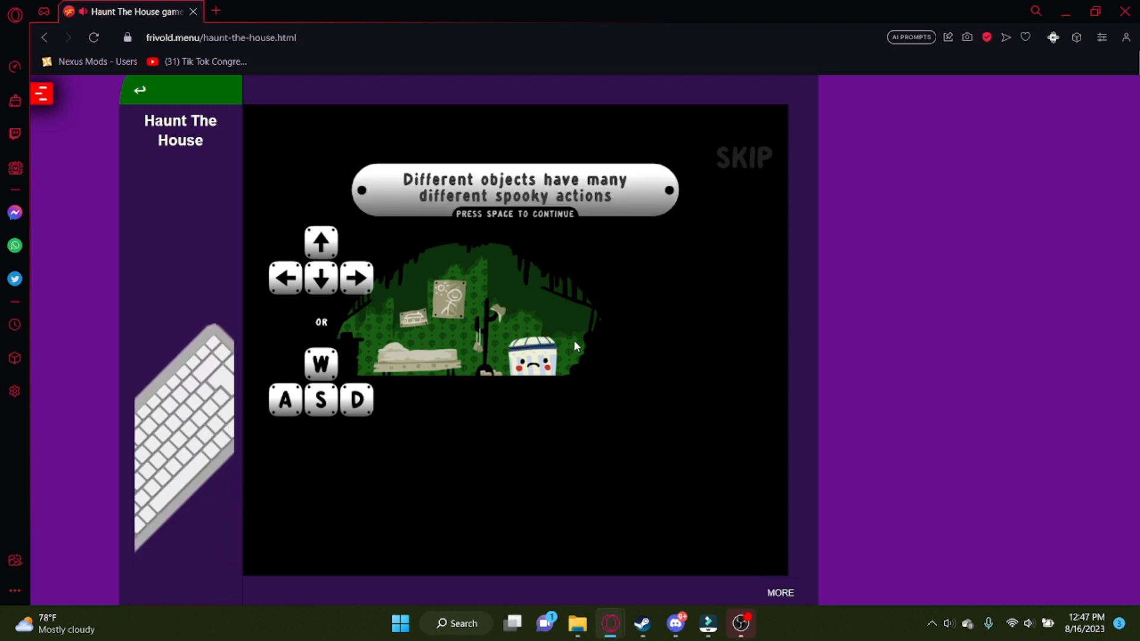
key("space")
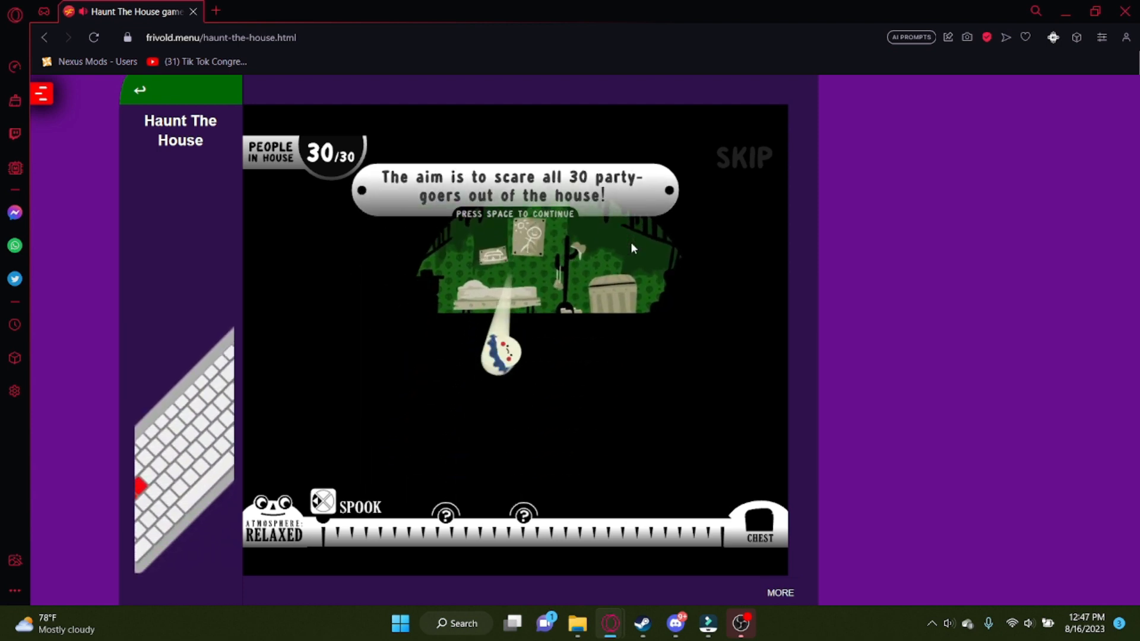
key("space")
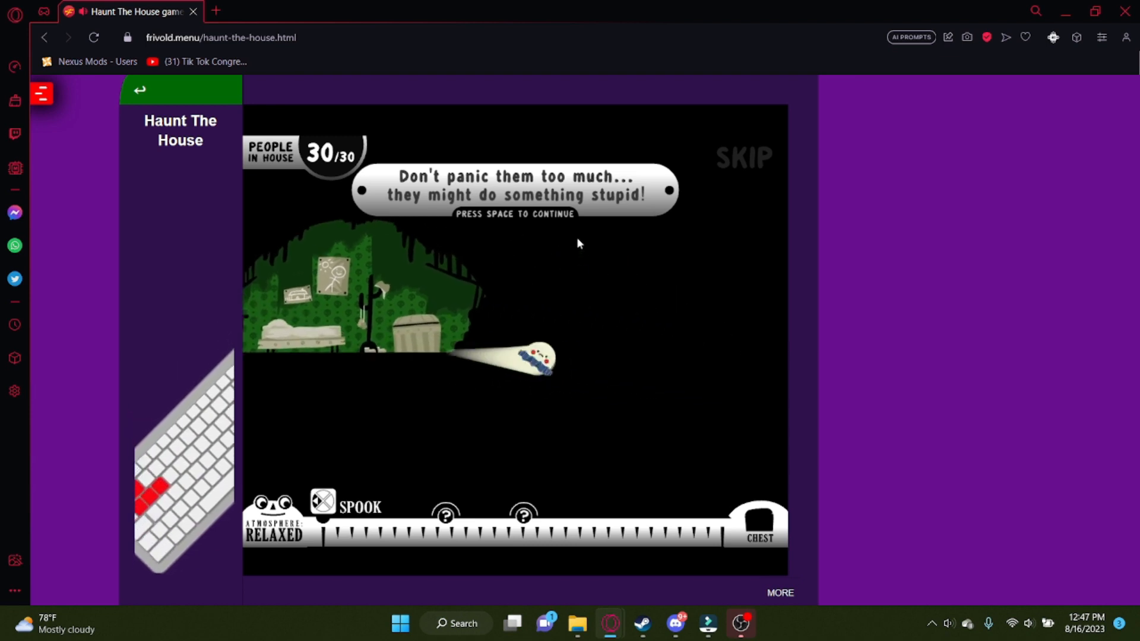
key("space")
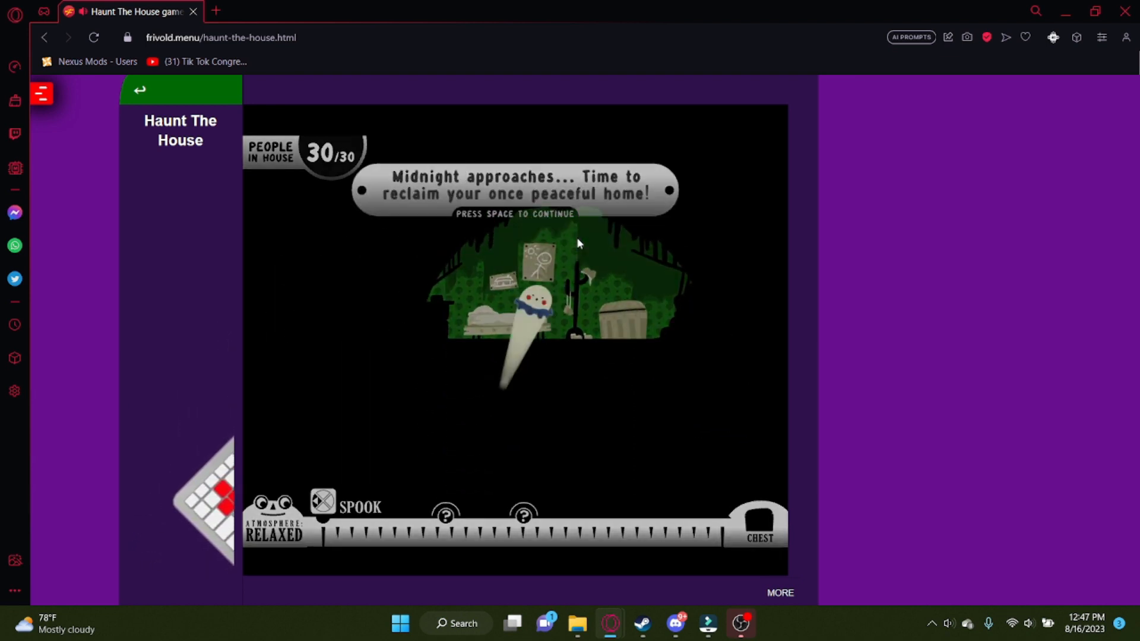
key("space")
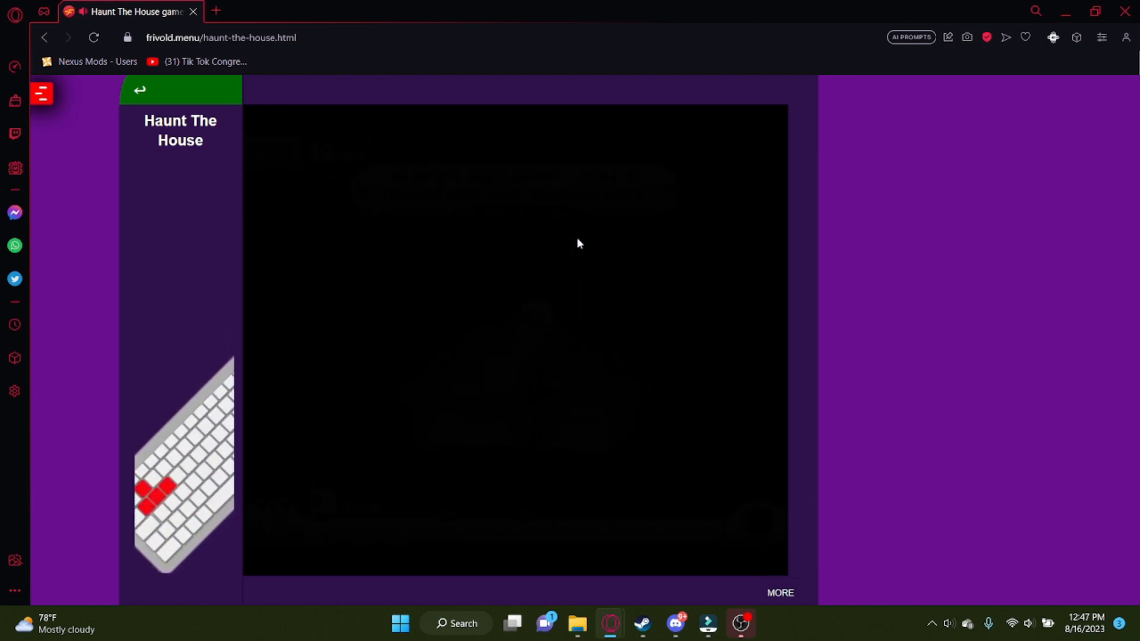